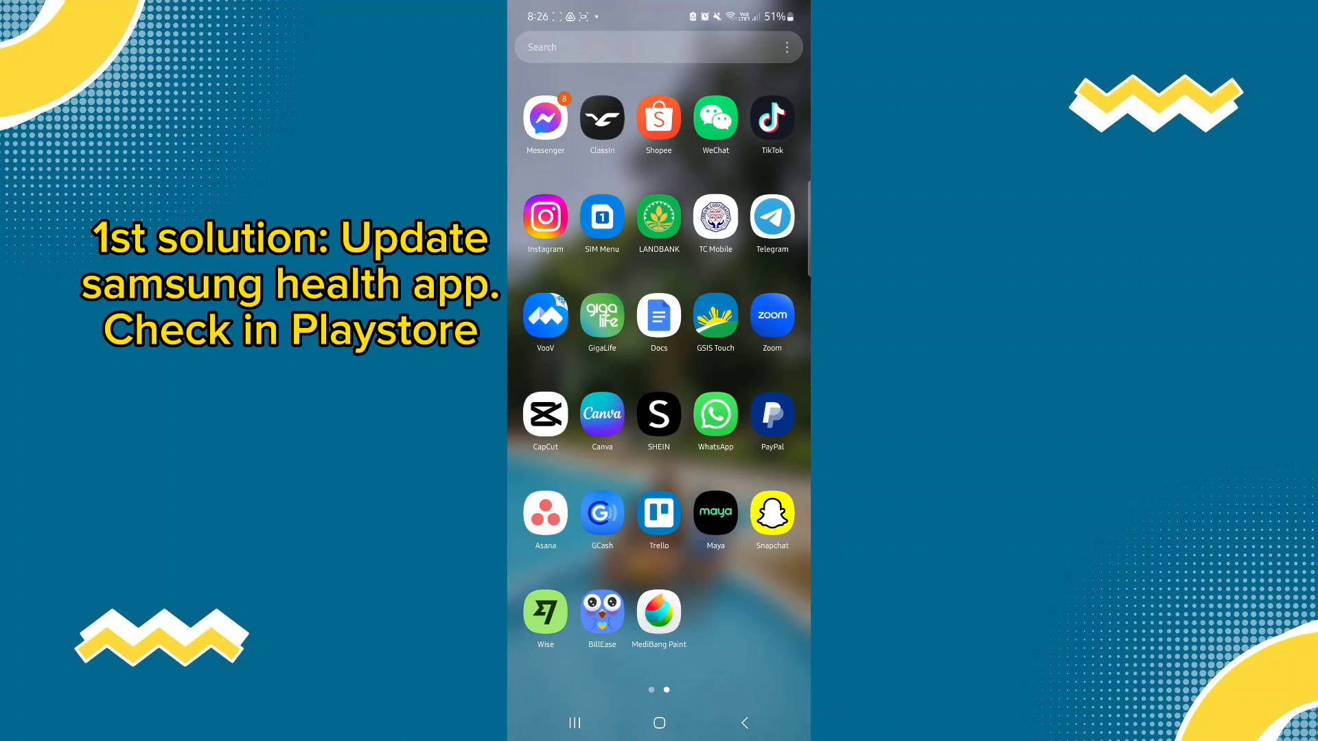
# Launch Google Play Store from the next app drawer page
pyautogui.hscroll(3)
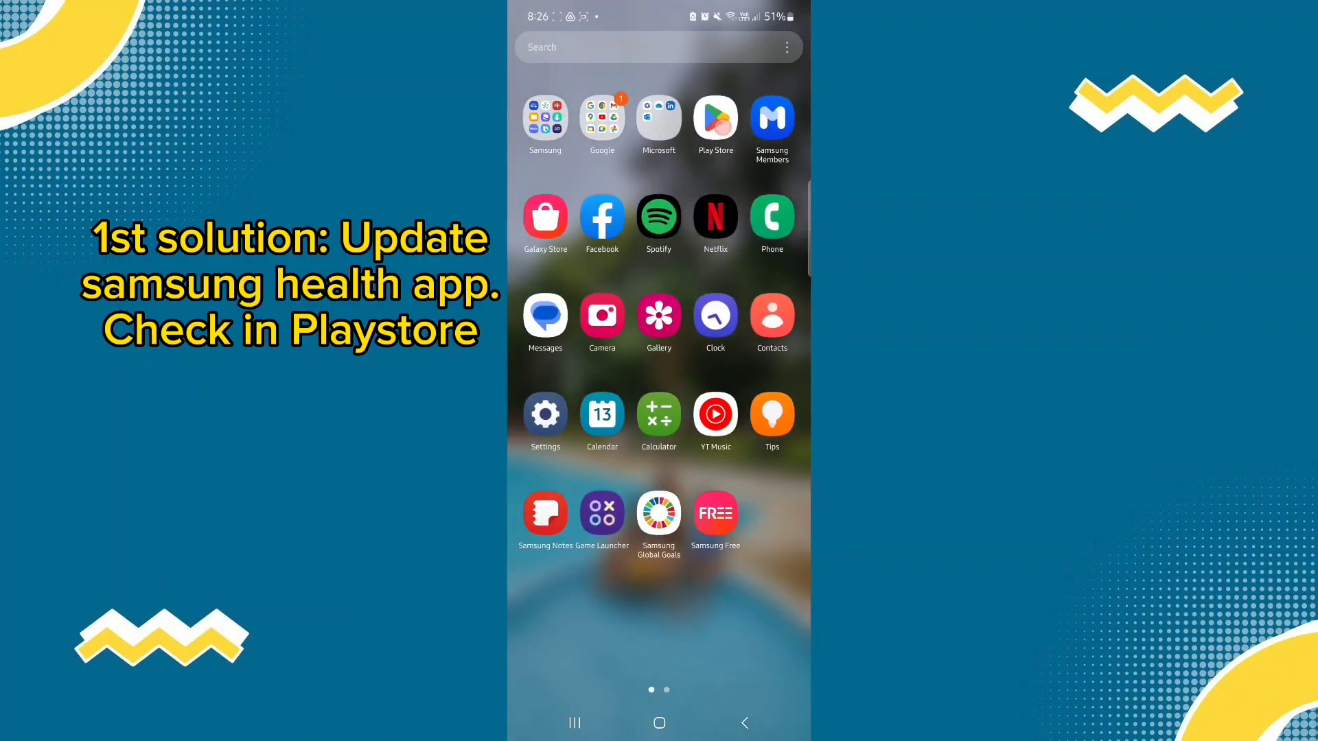
pyautogui.click(715, 117)
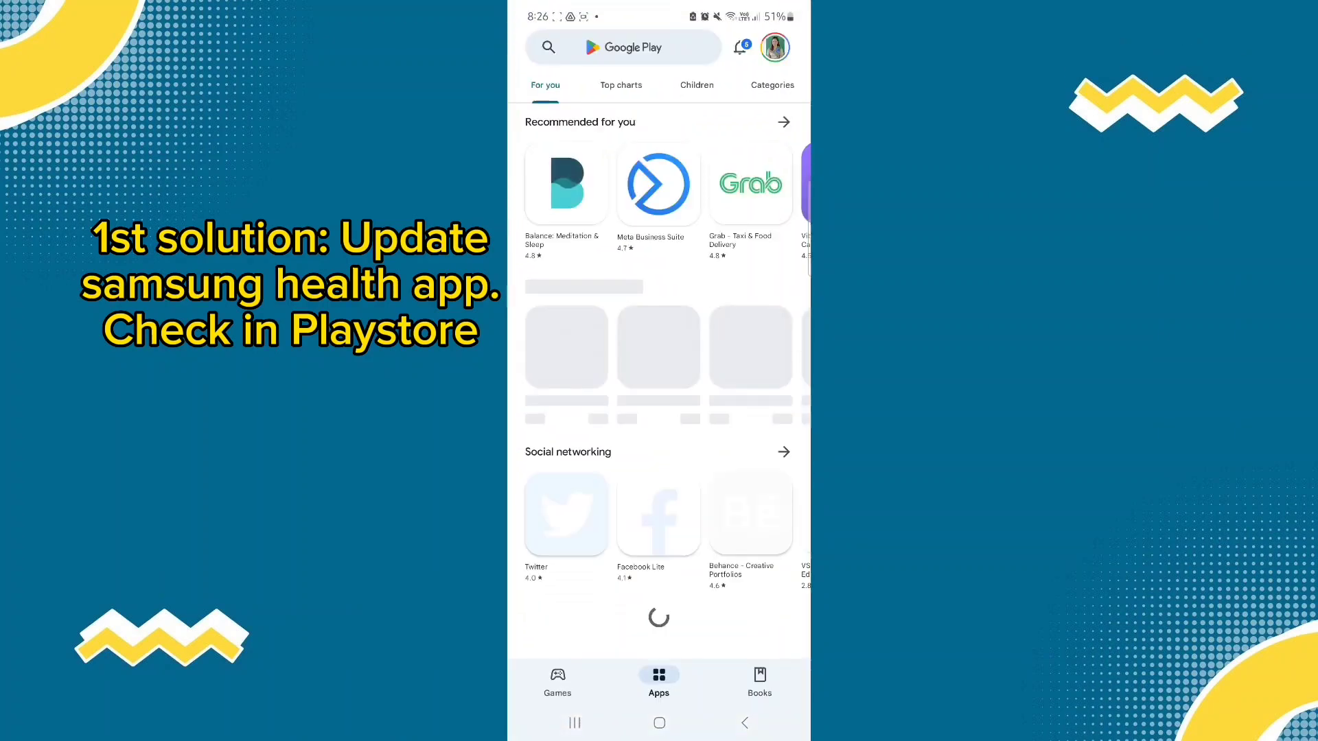
# Search the store for 'Samsung Health', view its listing, and return to the store home page
pyautogui.click(624, 47)
pyautogui.write('Samsung')
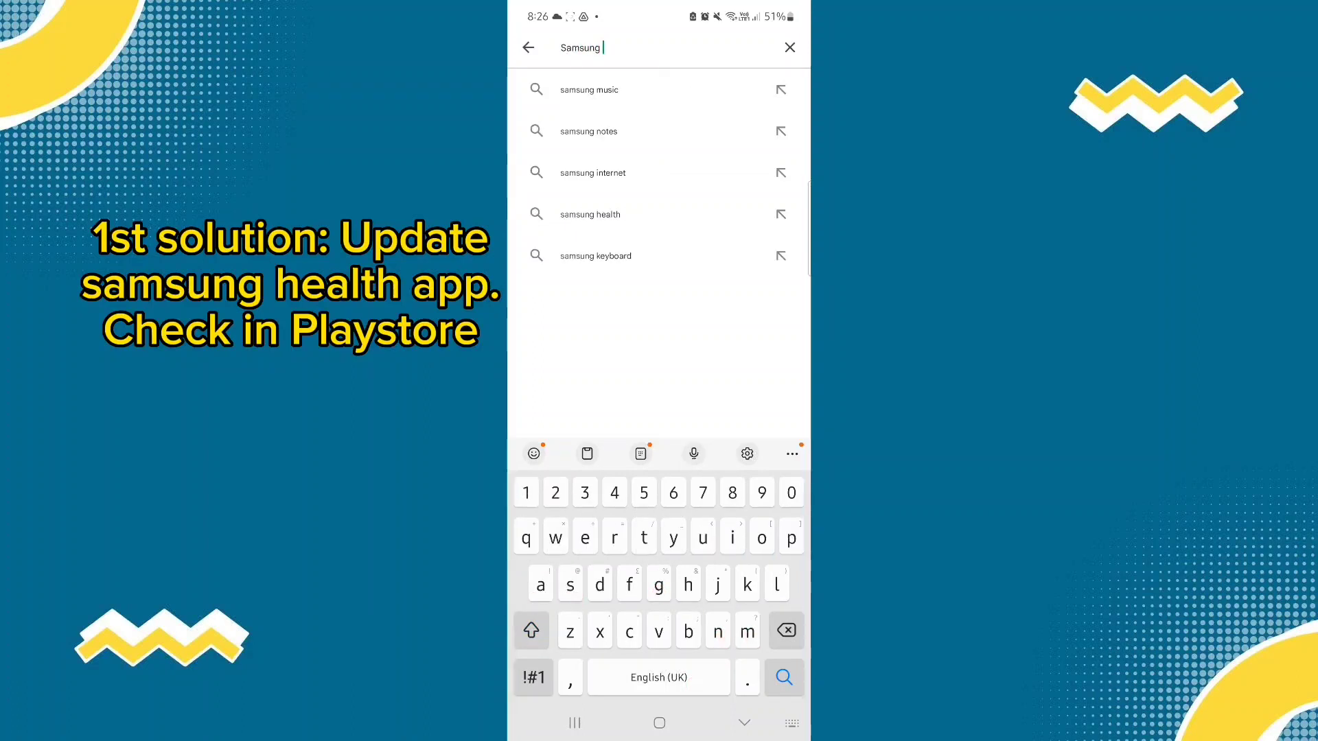
pyautogui.write('Health')
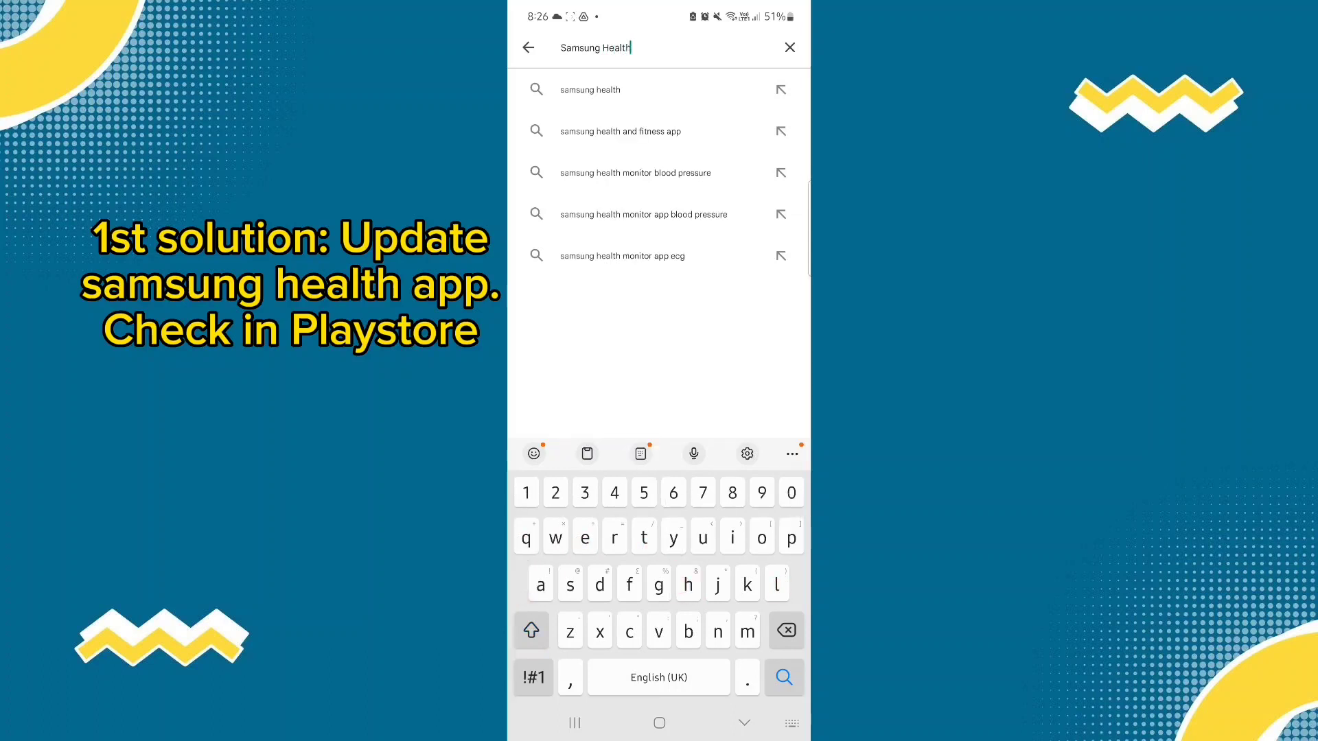
pyautogui.click(590, 90)
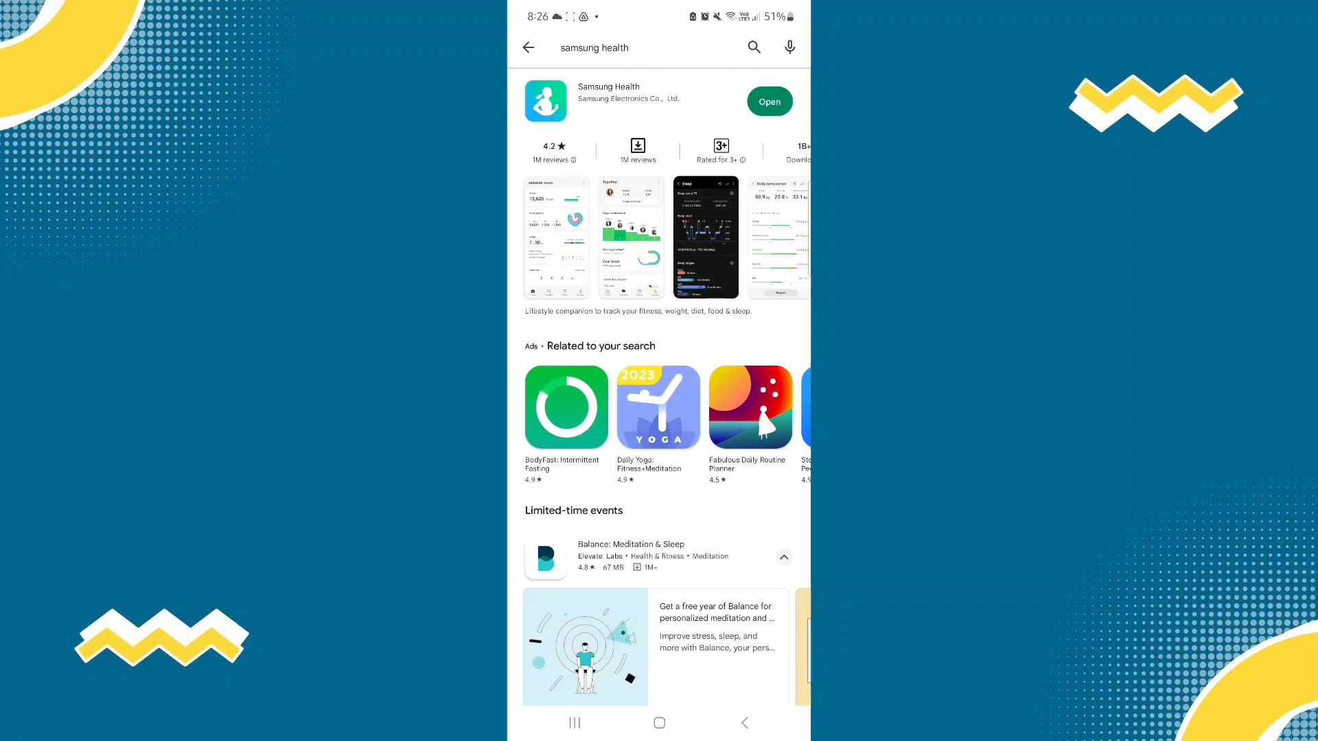
pyautogui.click(527, 47)
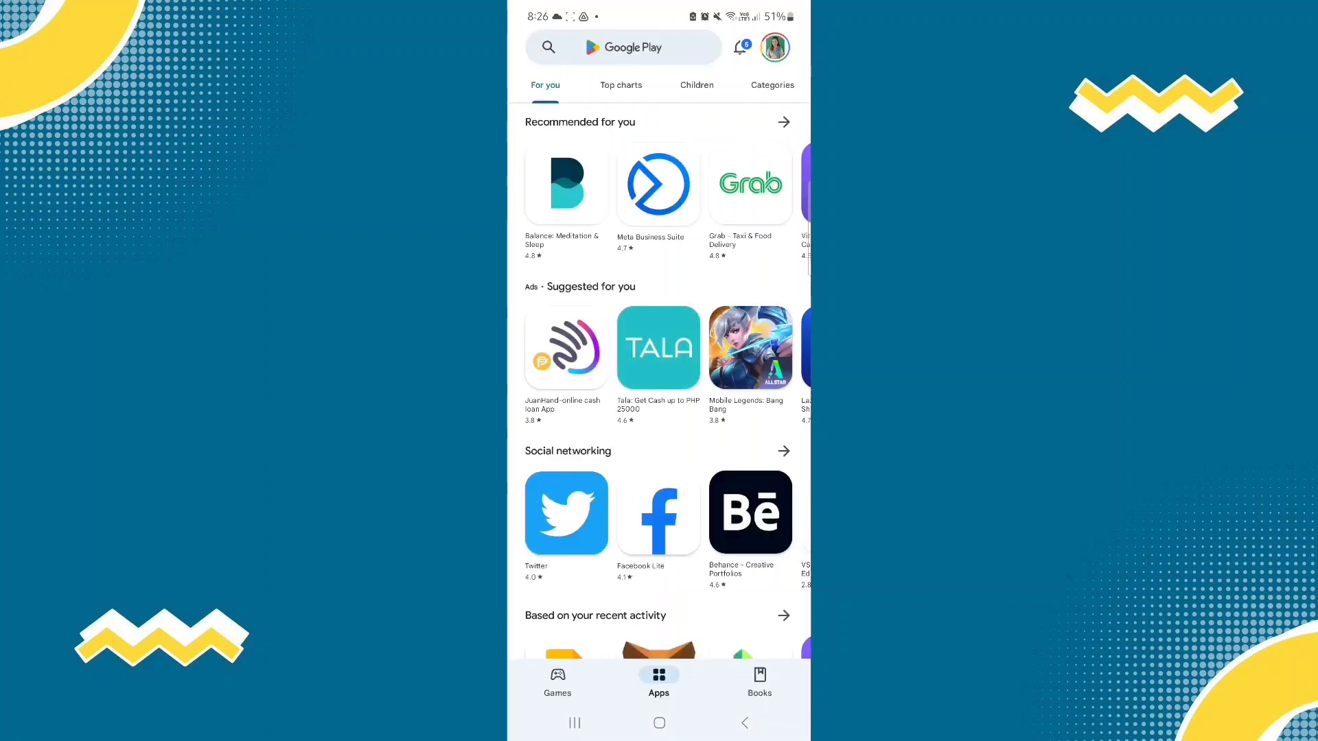
# Go to Android Settings and enter the Apps list of installed apps
pyautogui.click(659, 723)
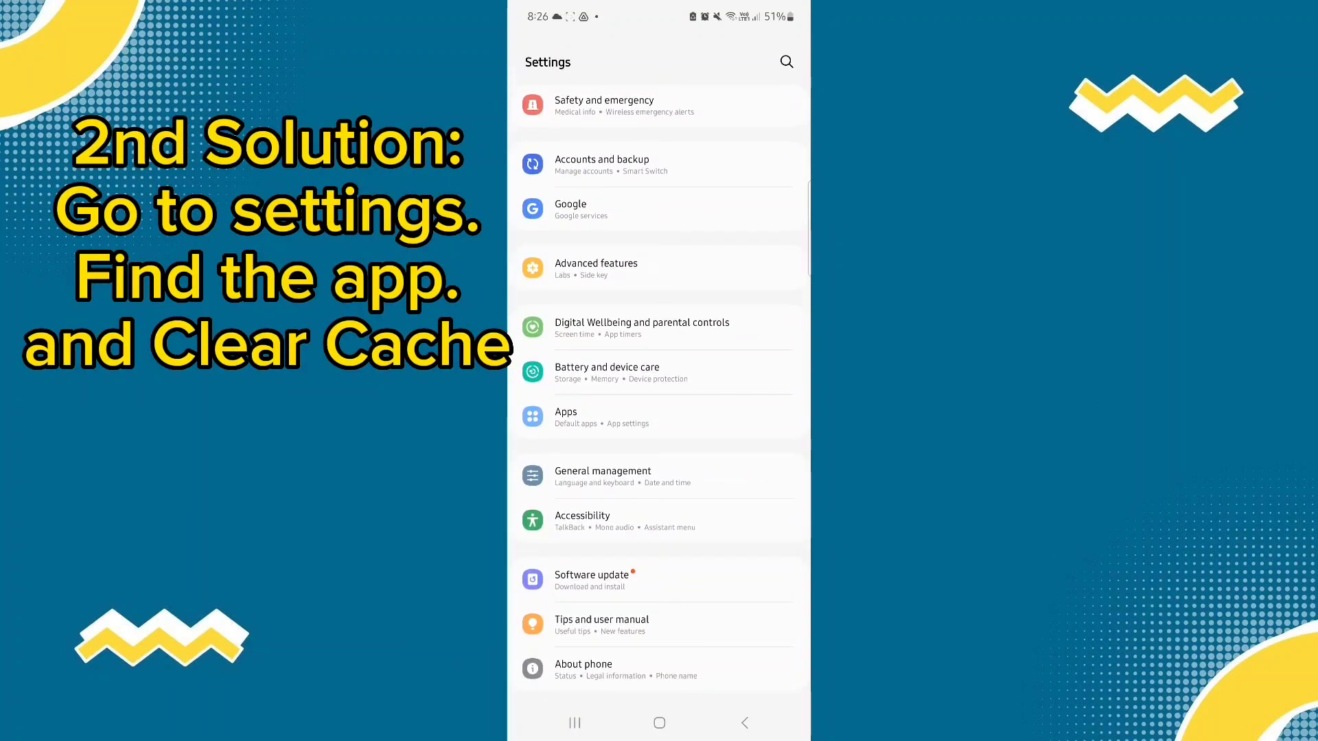
pyautogui.click(565, 412)
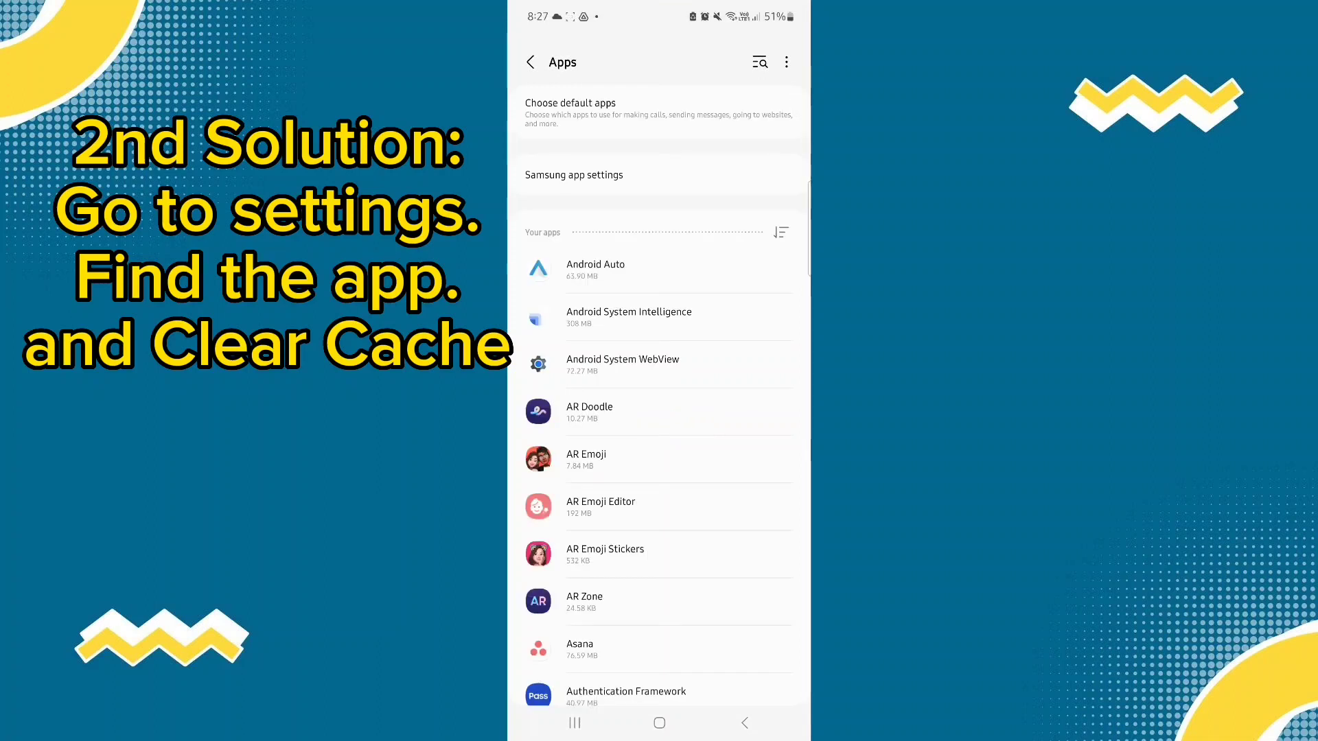
# Scroll the Apps list down to Samsung Health and choose it
pyautogui.scroll(-3)
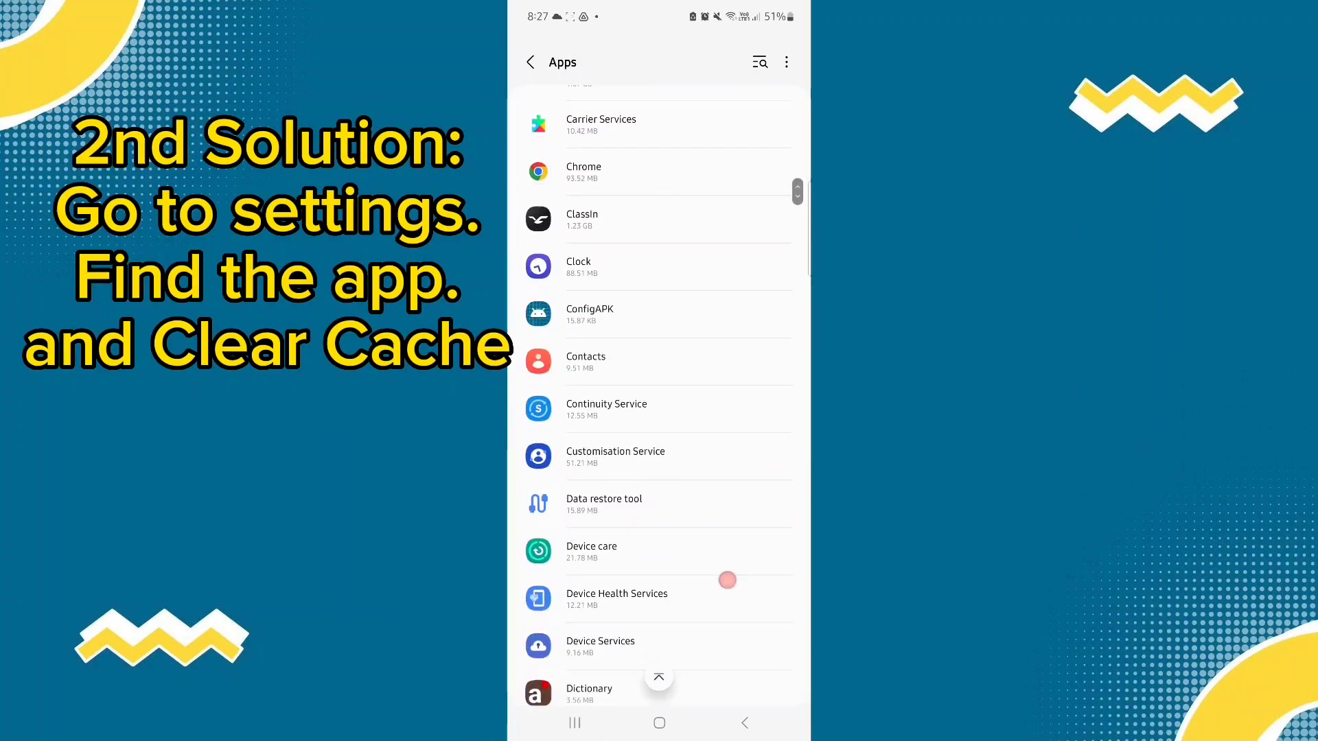
pyautogui.scroll(-3)
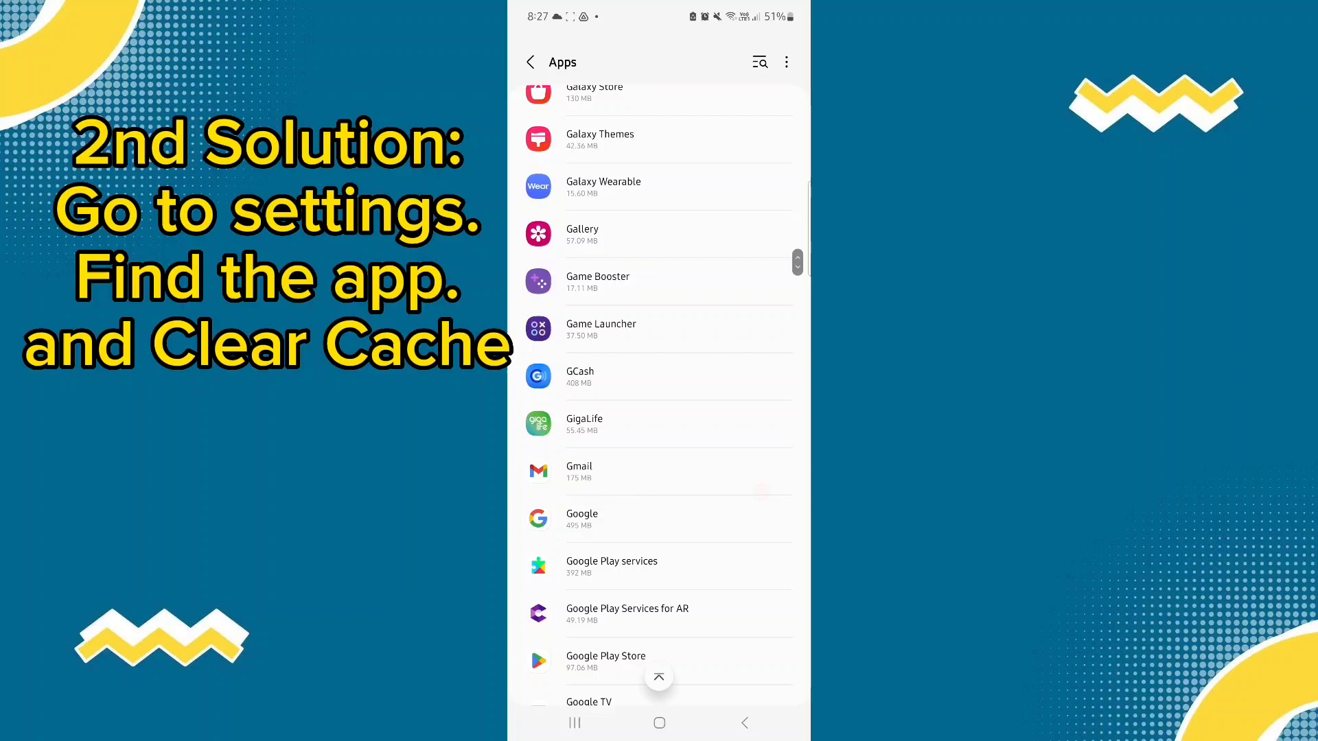
pyautogui.scroll(-3)
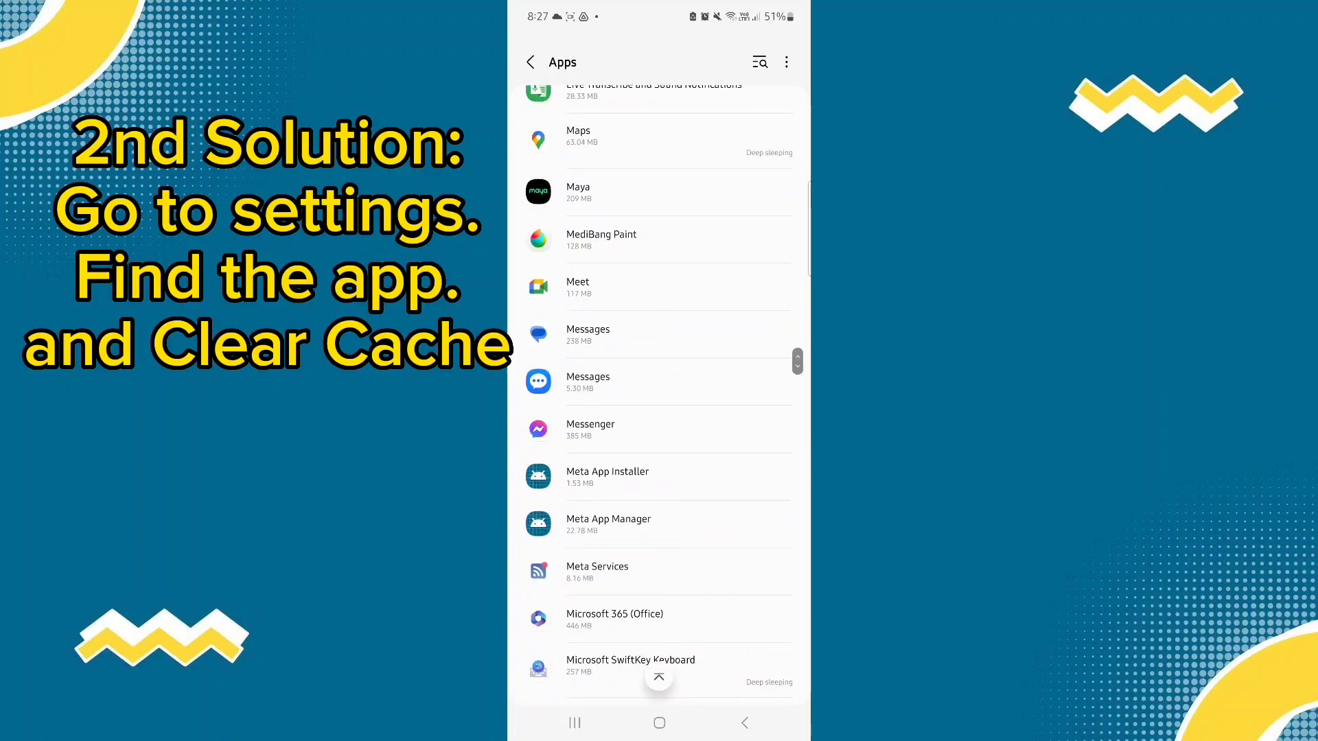
pyautogui.scroll(-3)
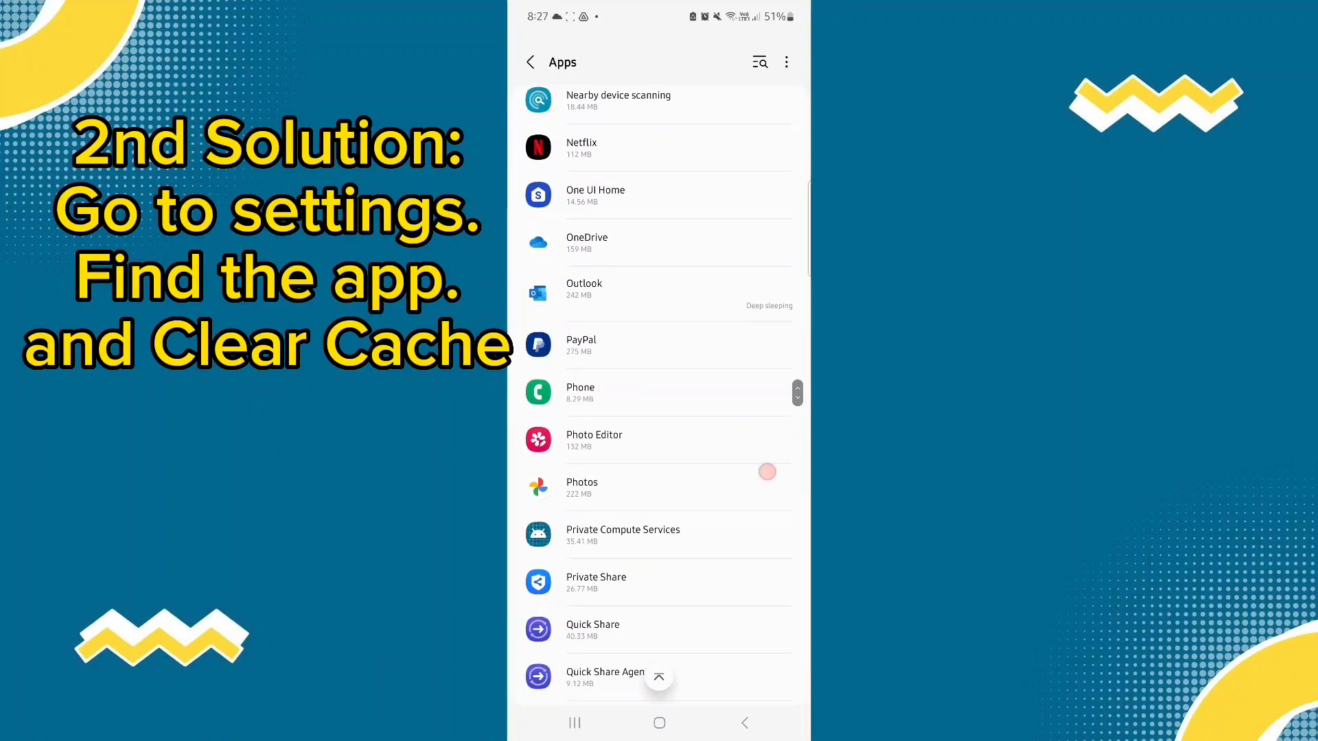
pyautogui.scroll(-3)
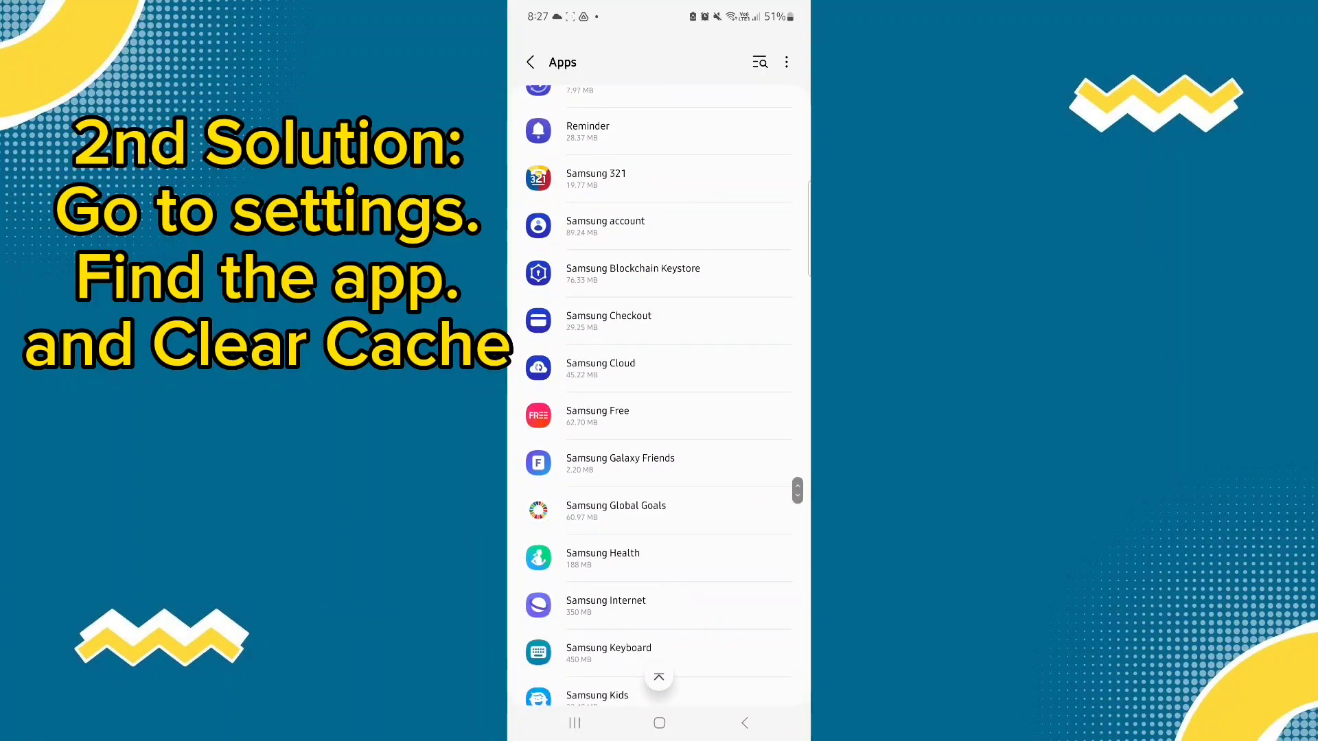
pyautogui.click(675, 566)
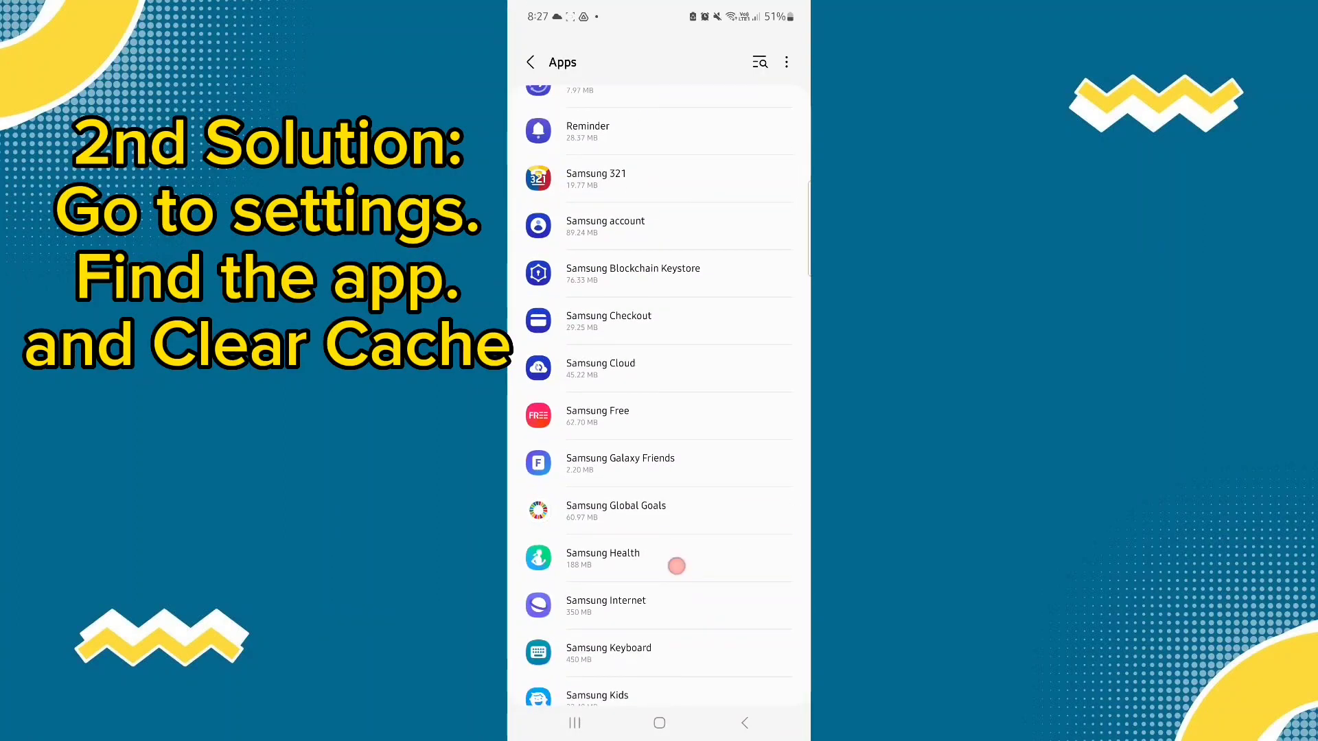
# View Samsung Health's App info page, scrolling through its usage and storage details
pyautogui.click(603, 559)
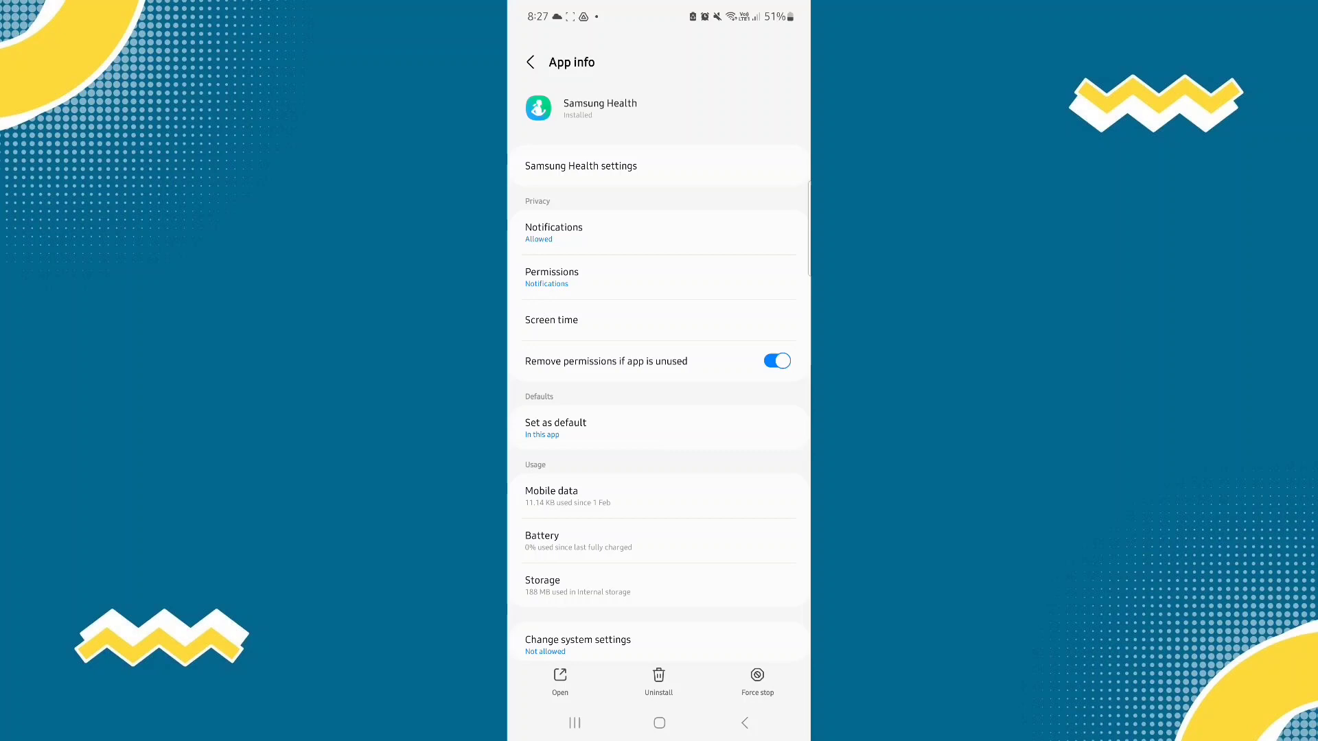
pyautogui.scroll(-3)
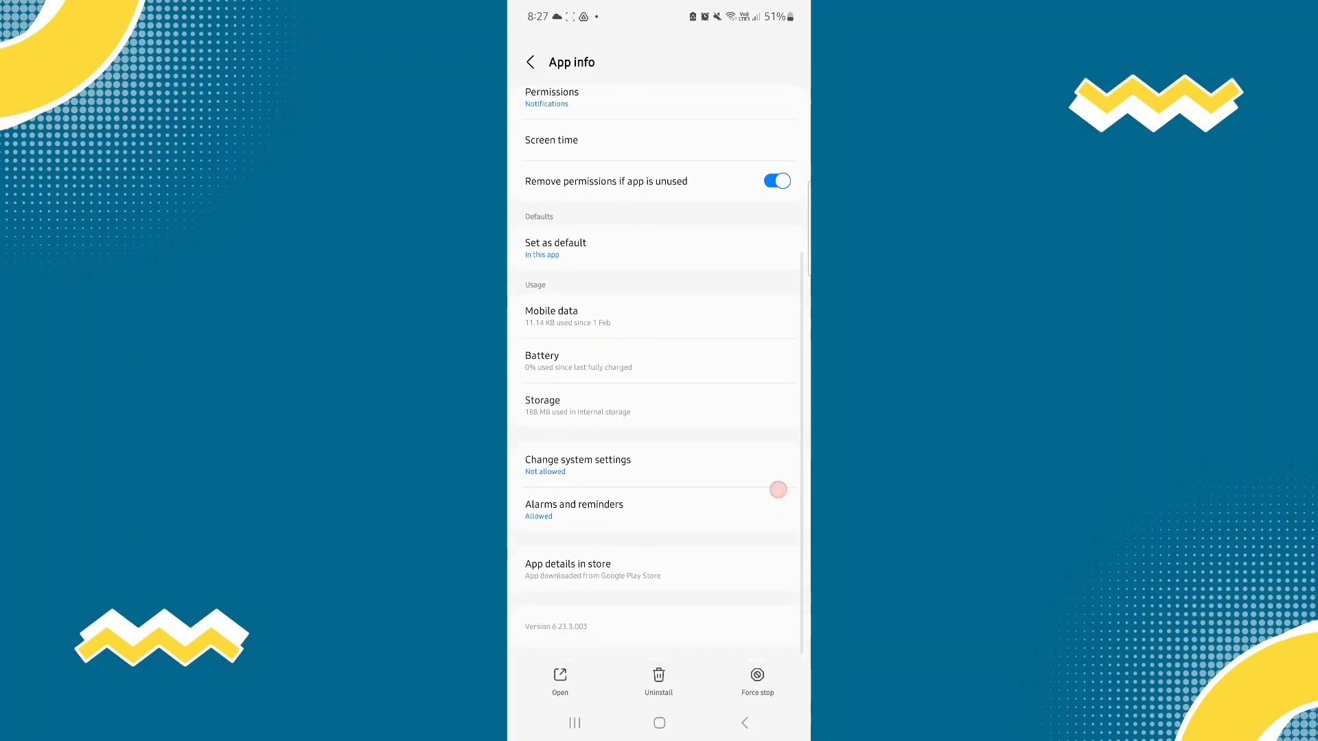
pyautogui.scroll(3)
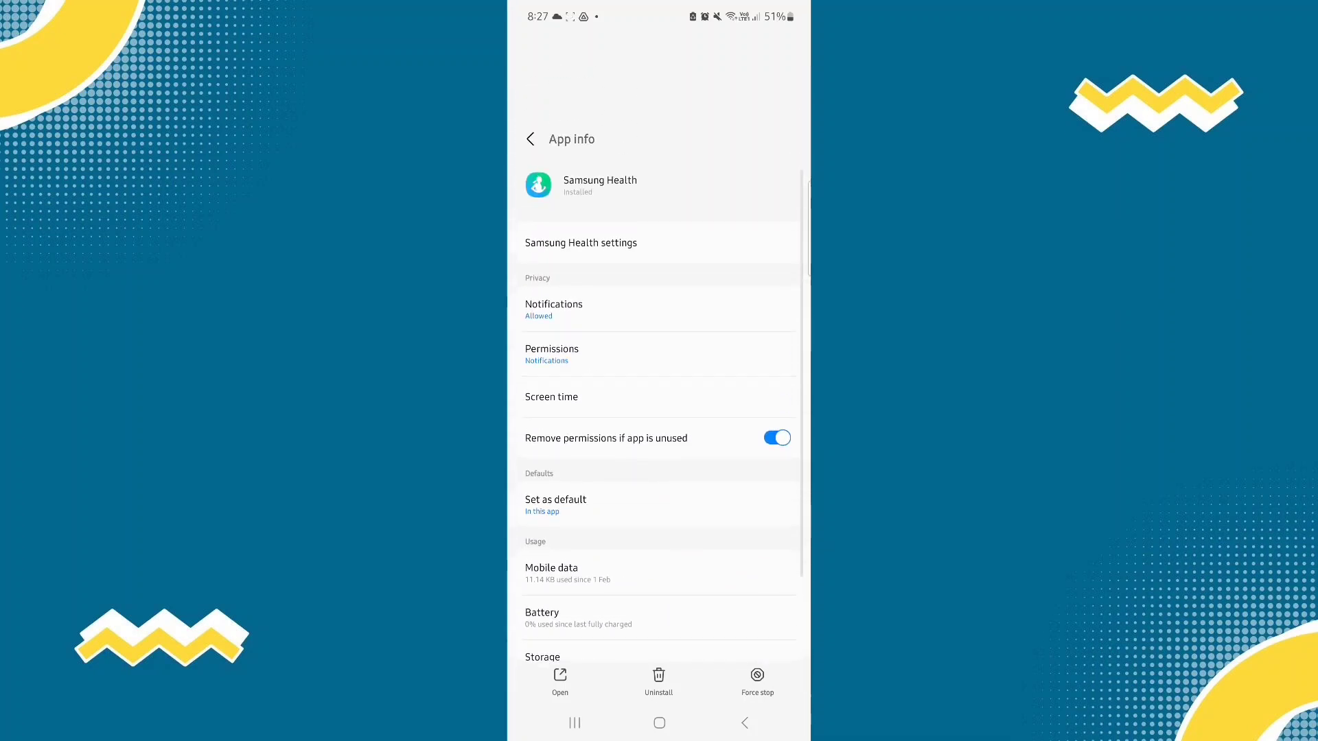
pyautogui.scroll(-3)
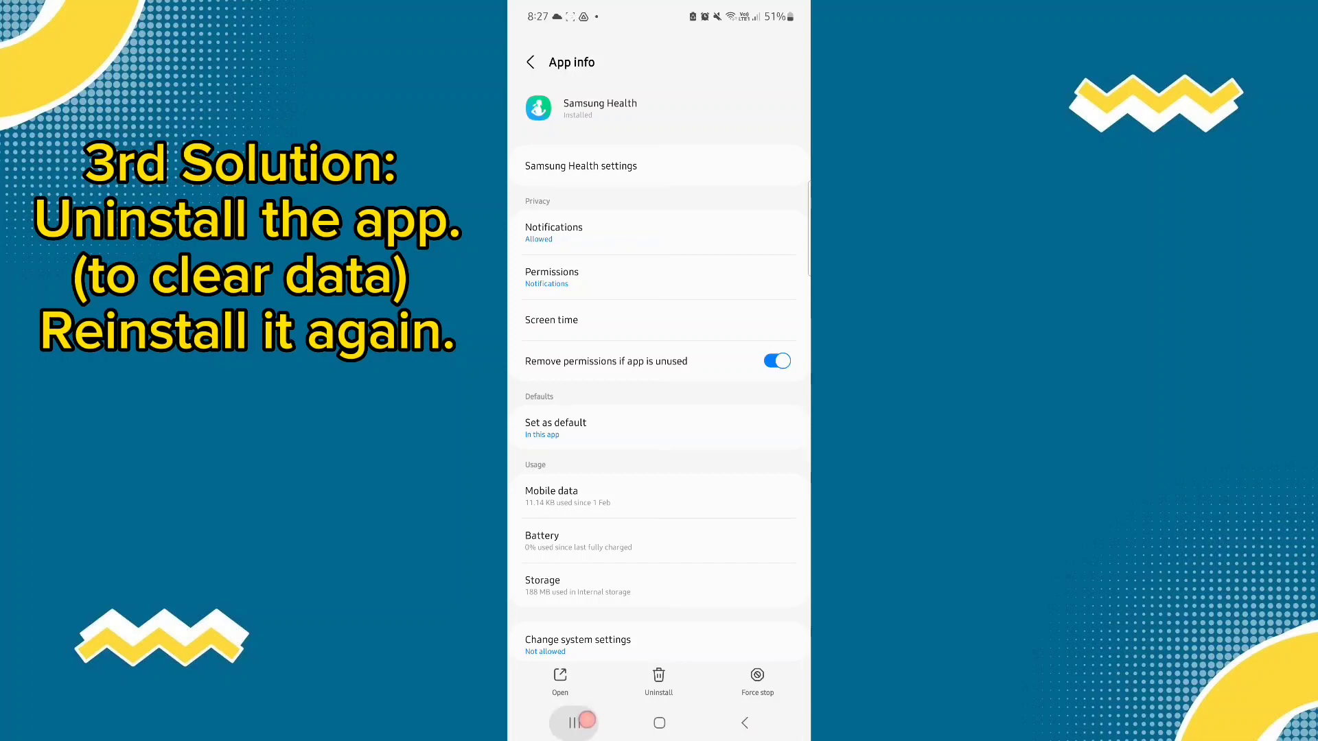
pyautogui.click(574, 723)
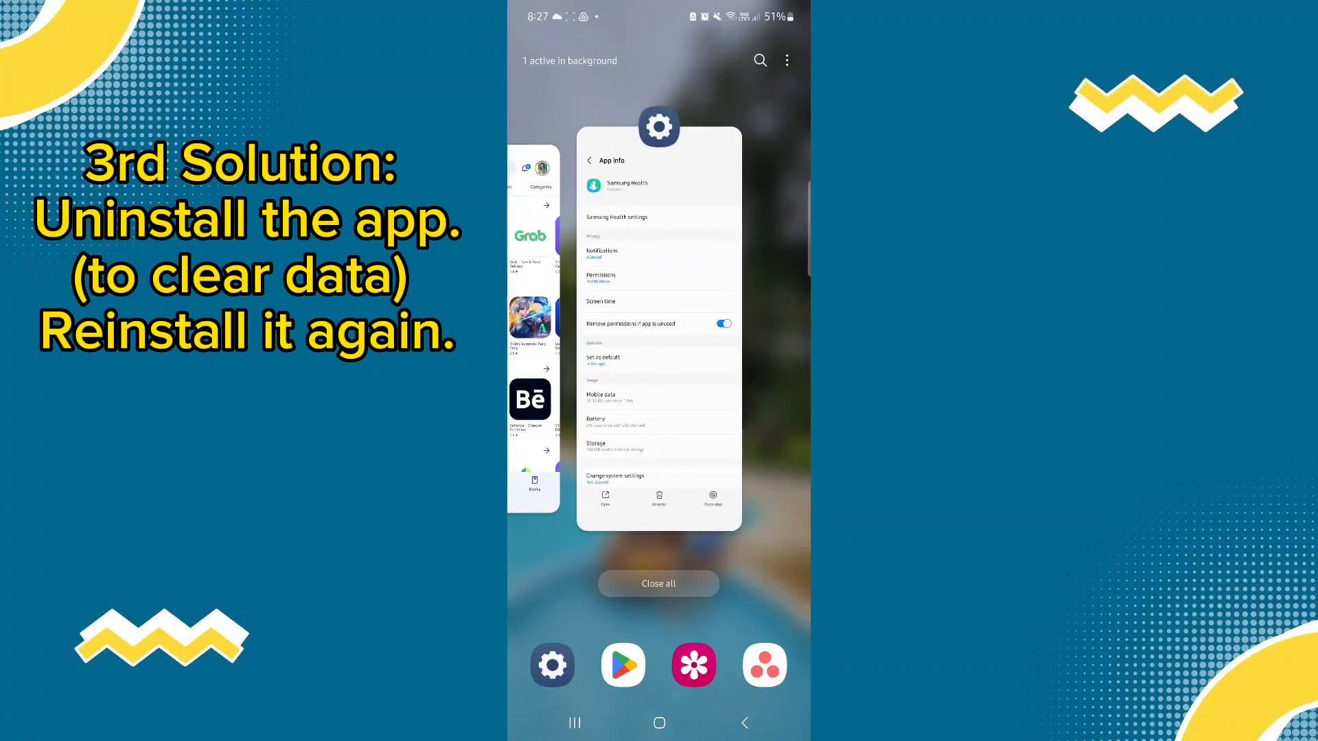
pyautogui.click(658, 319)
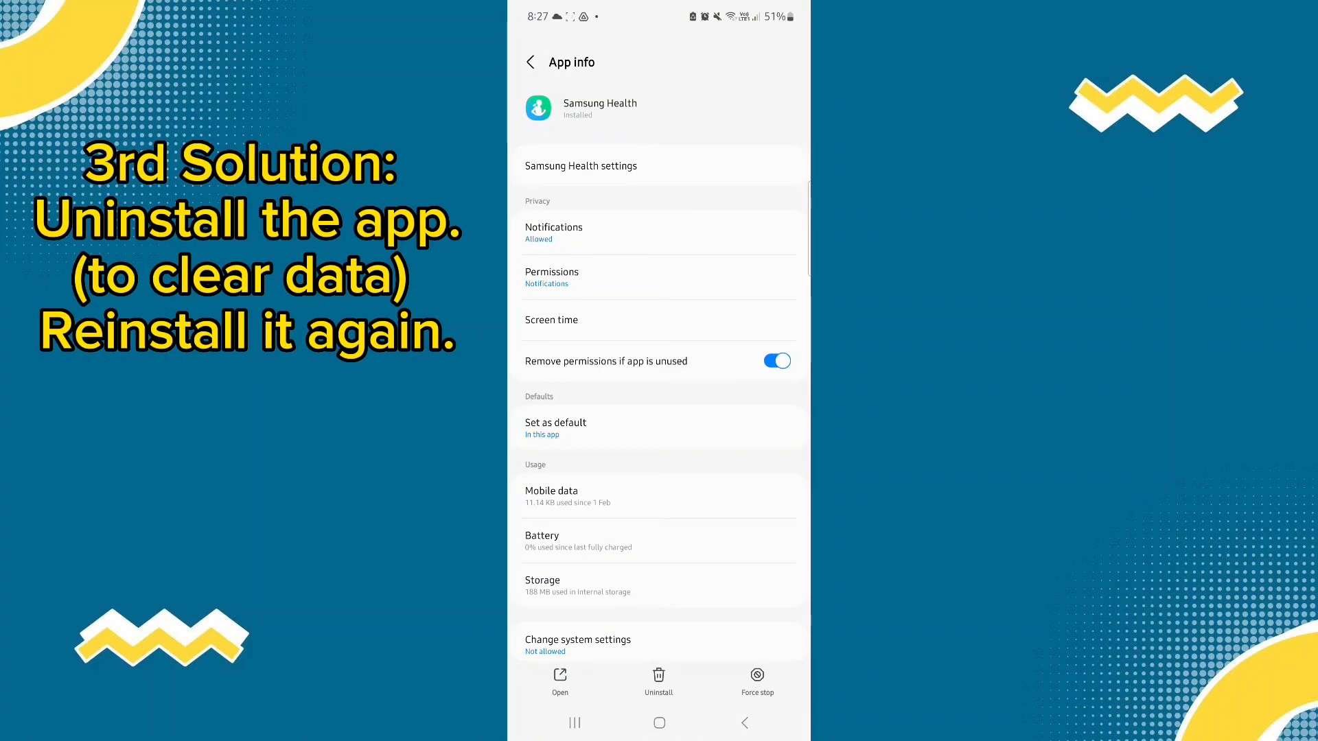